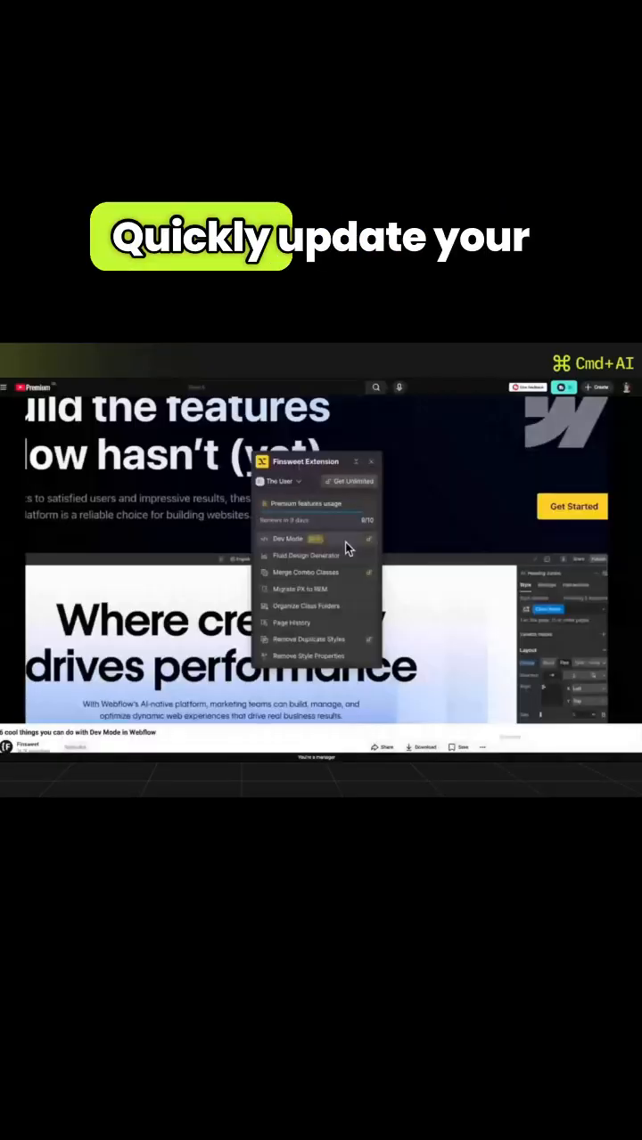
Enter the Finsweet Extension's Dev Mode and show the Navigator's element hierarchy
click(285, 538)
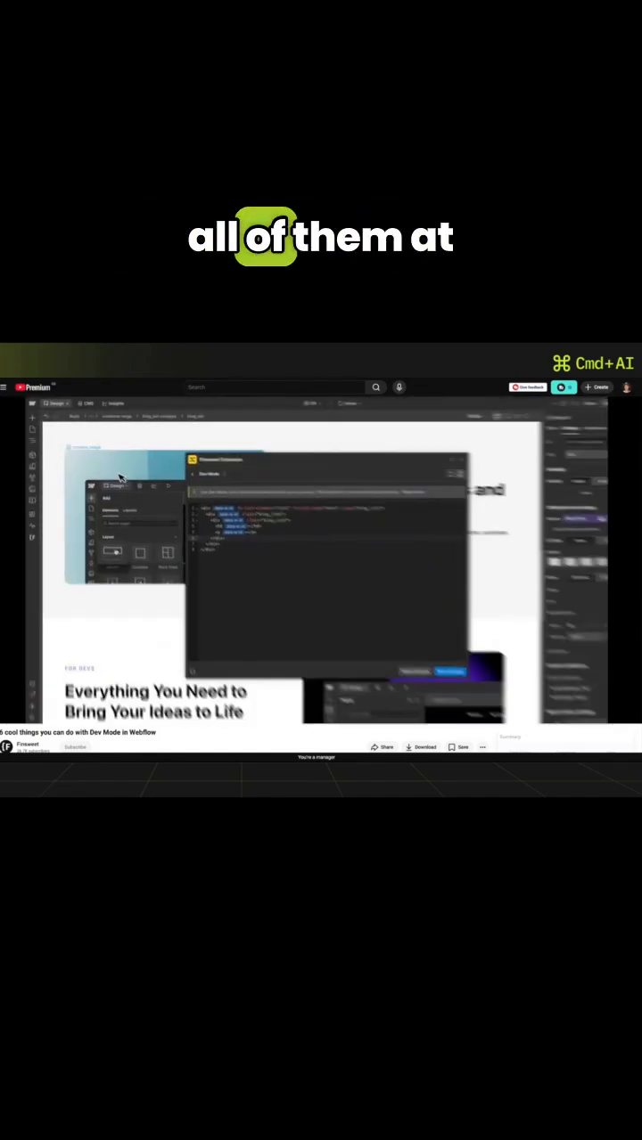
click(39, 481)
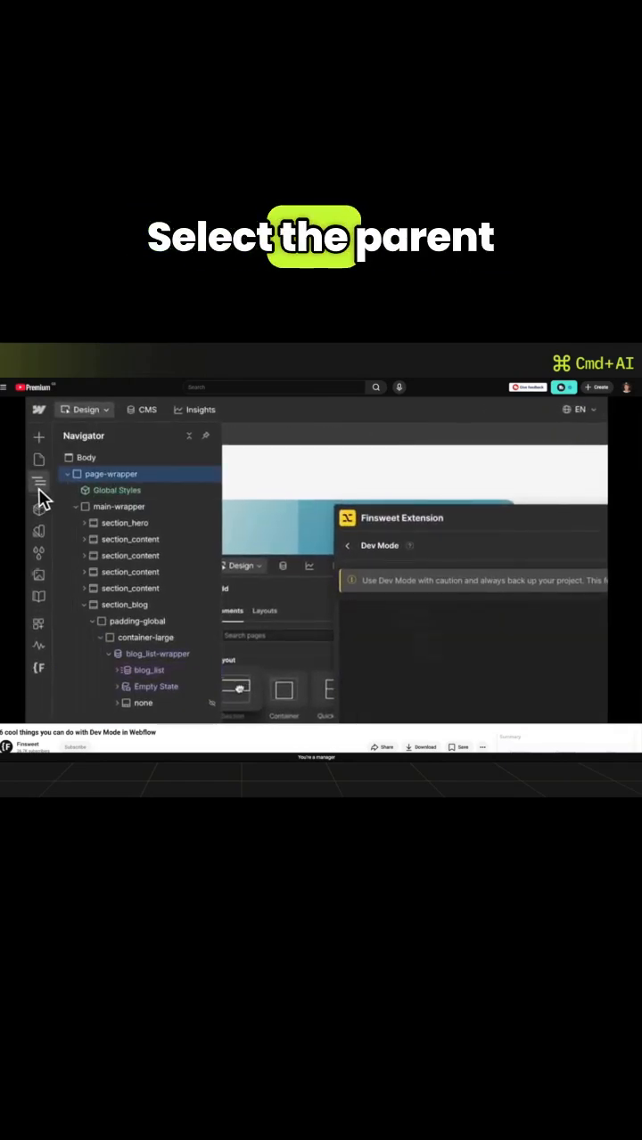